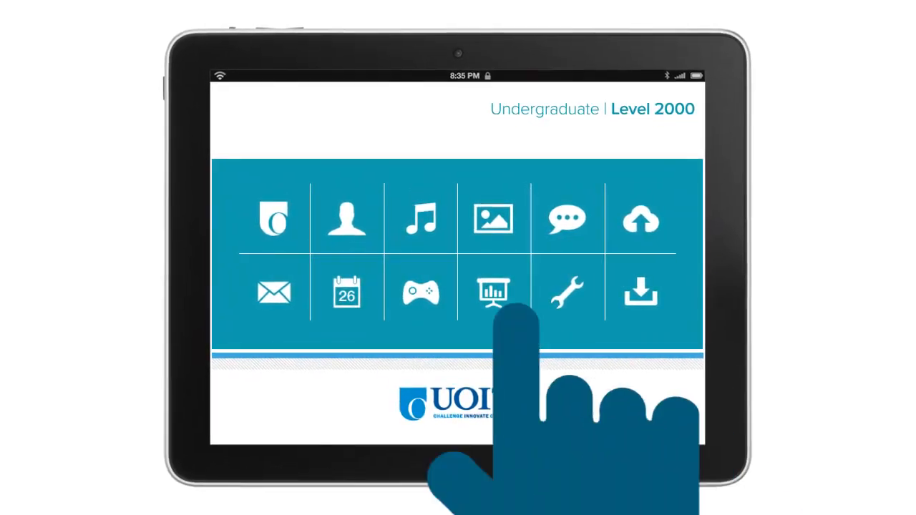
click(493, 292)
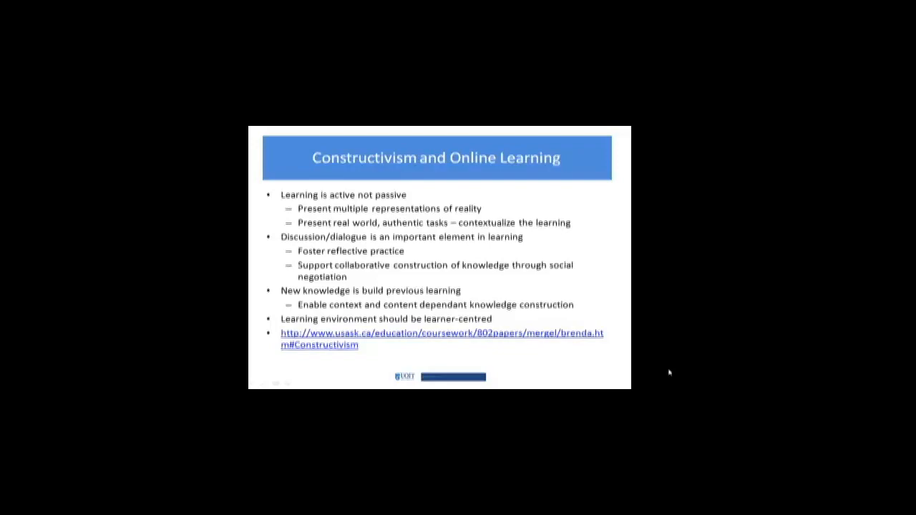
key(Right)
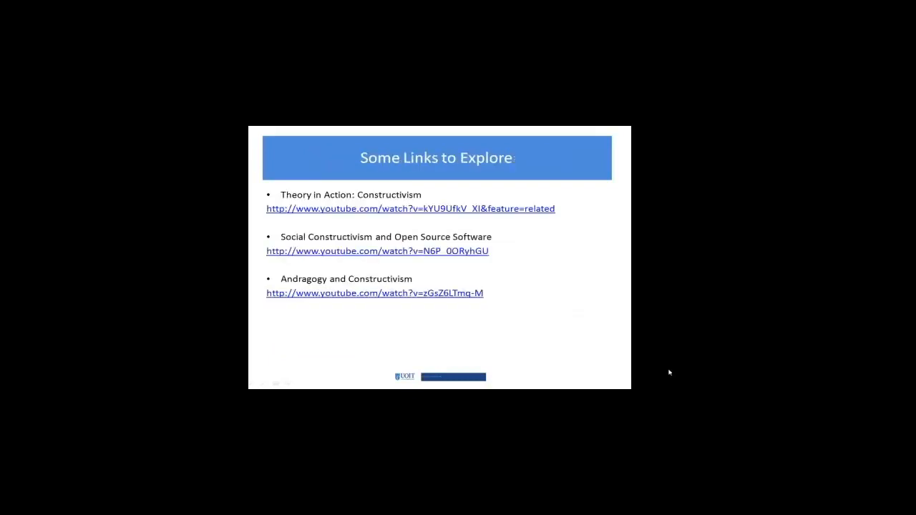